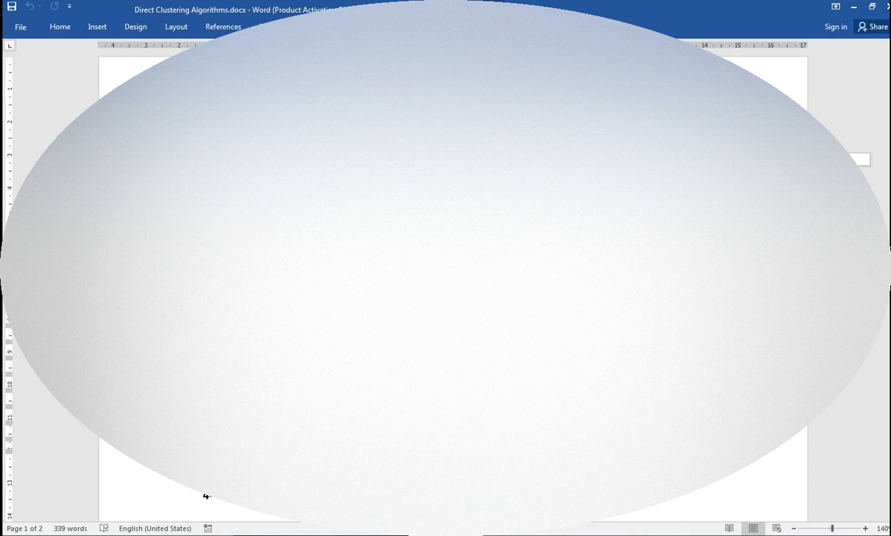
{"action": "scroll", "scroll_direction": "down", "scroll_amount": 3}
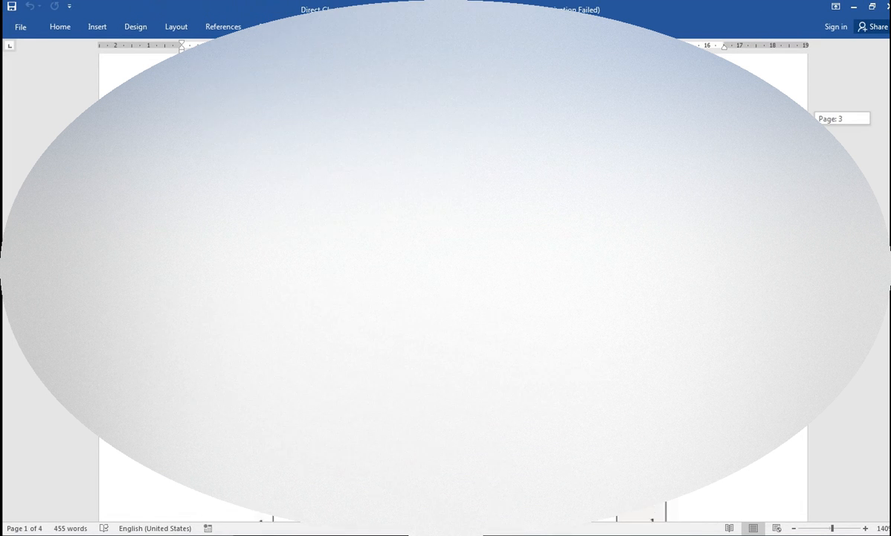
{"action": "scroll", "scroll_direction": "down", "scroll_amount": 3}
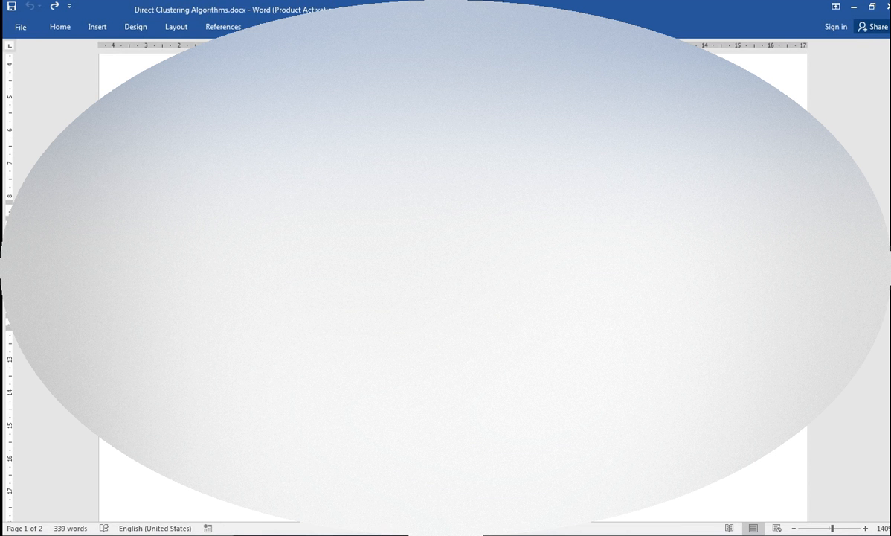
{"action": "scroll", "scroll_direction": "down", "scroll_amount": 3}
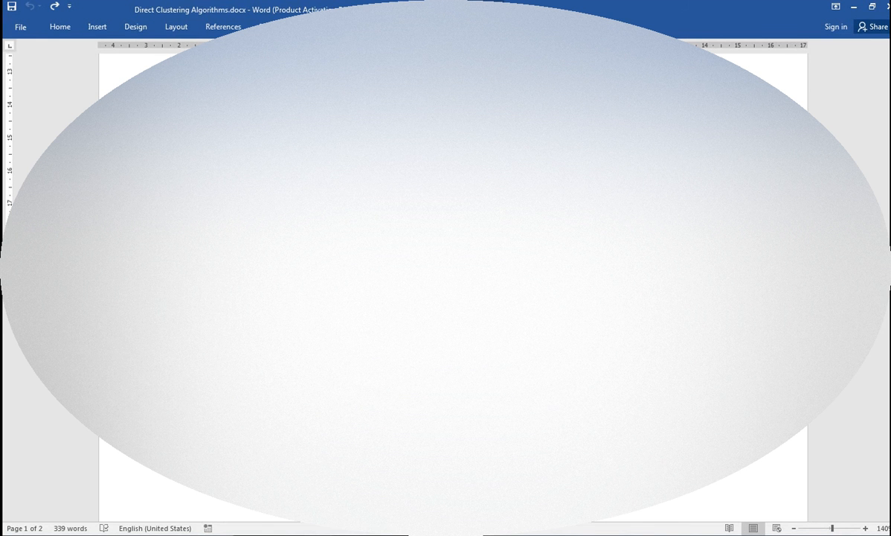
{"action": "scroll", "scroll_direction": "down", "scroll_amount": 3}
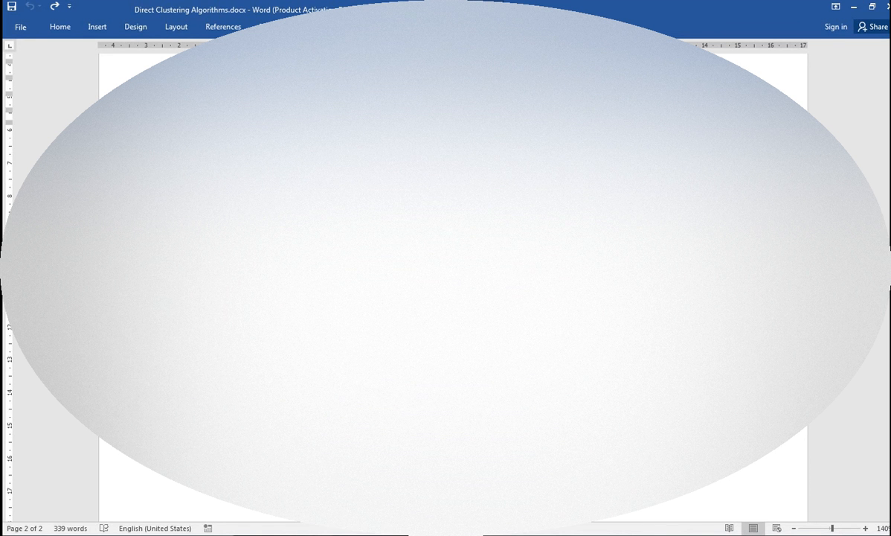
{"action": "scroll", "scroll_direction": "down", "scroll_amount": 3}
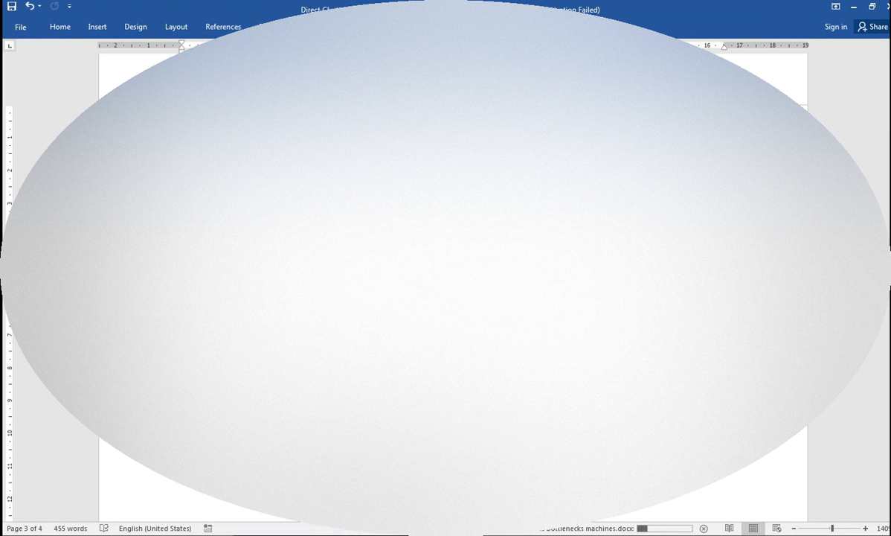
{"action": "scroll", "scroll_direction": "down", "scroll_amount": 3}
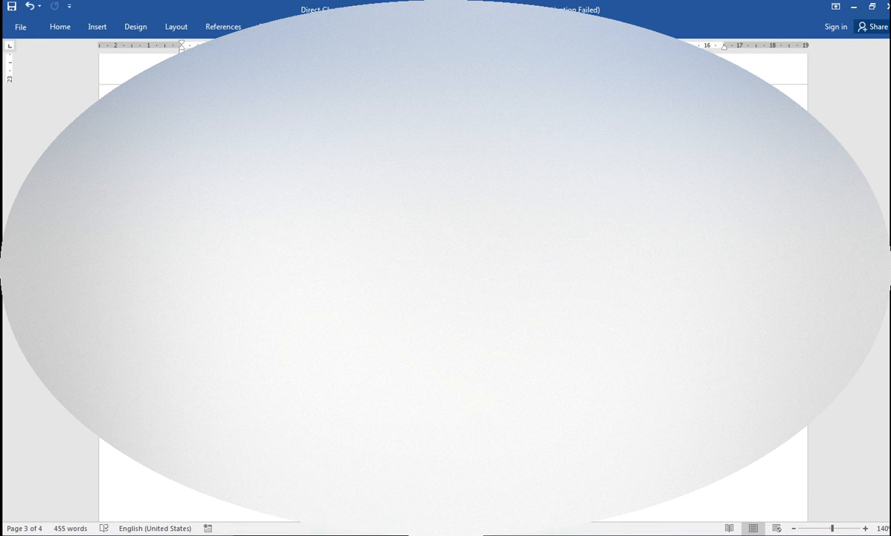
{"action": "scroll", "scroll_direction": "down", "scroll_amount": 3}
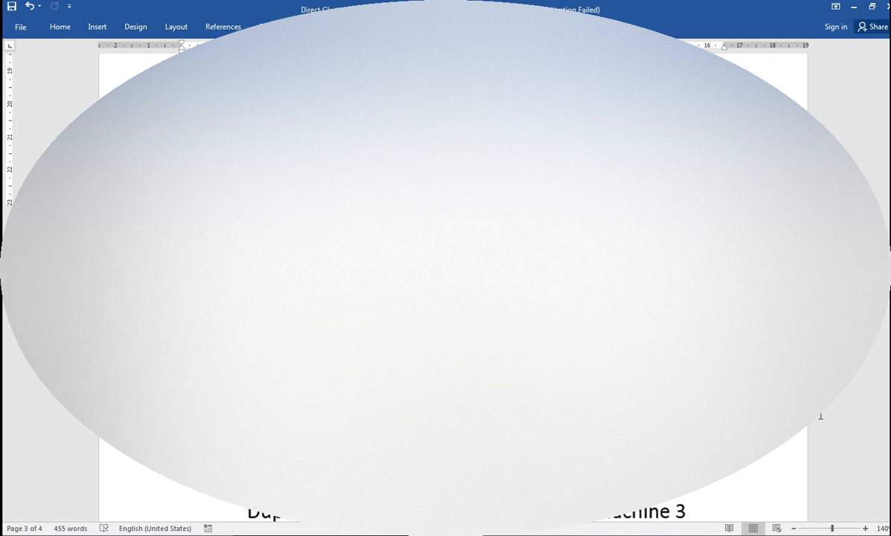